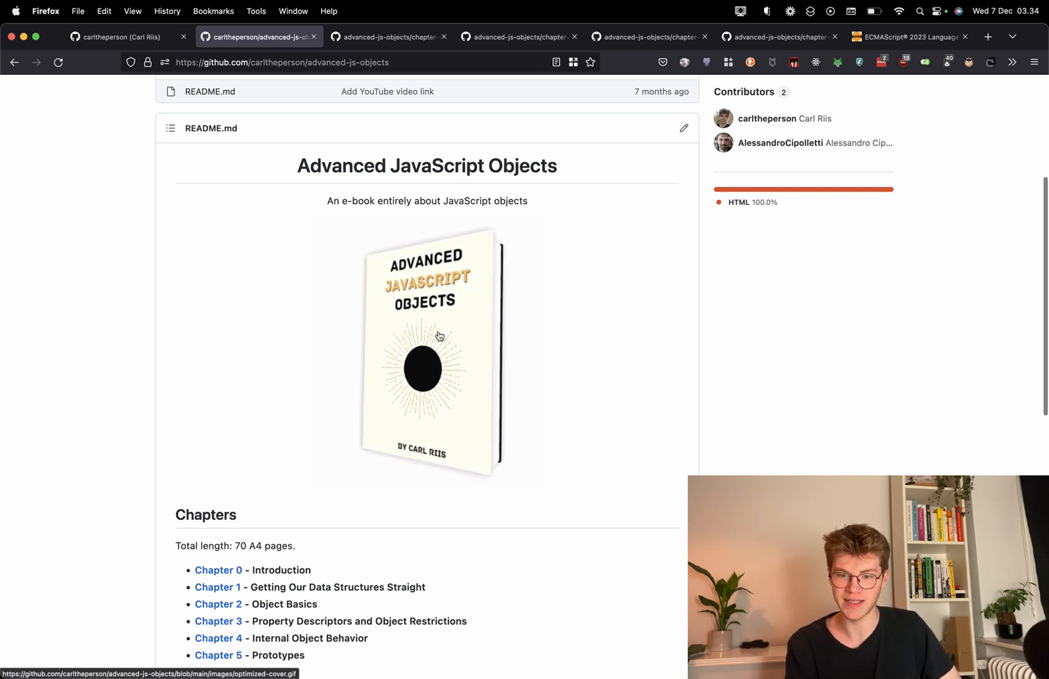
Switch tabs from the ECMAScript 2023 spec's BigInt section to the rxjs-notes GitHub repo.
scroll("down", 3)
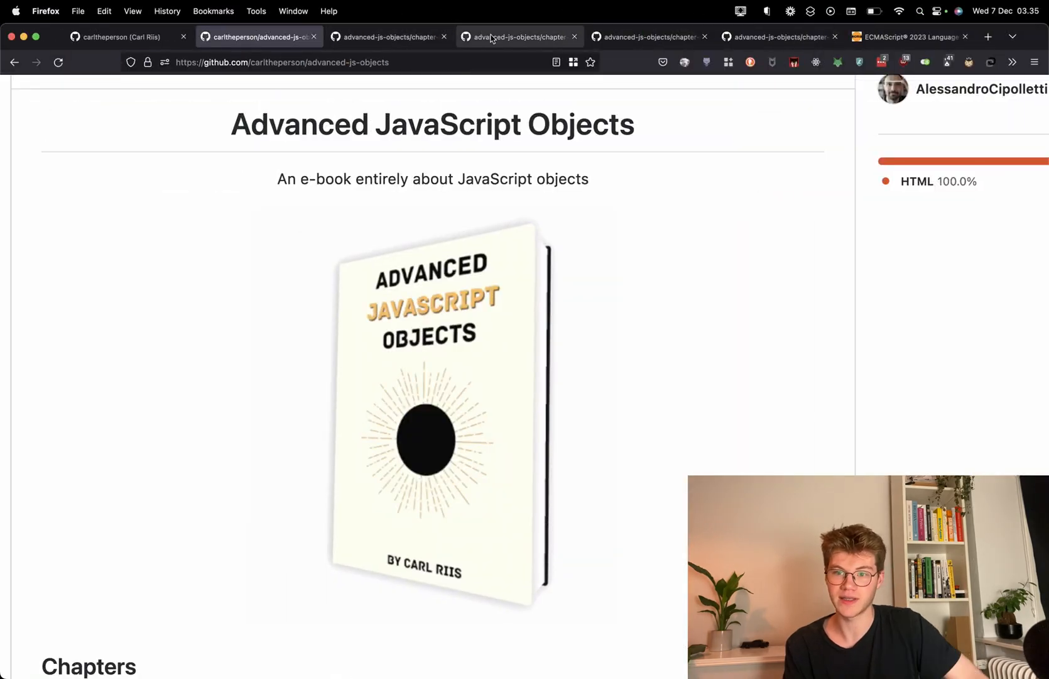
left_click(911, 37)
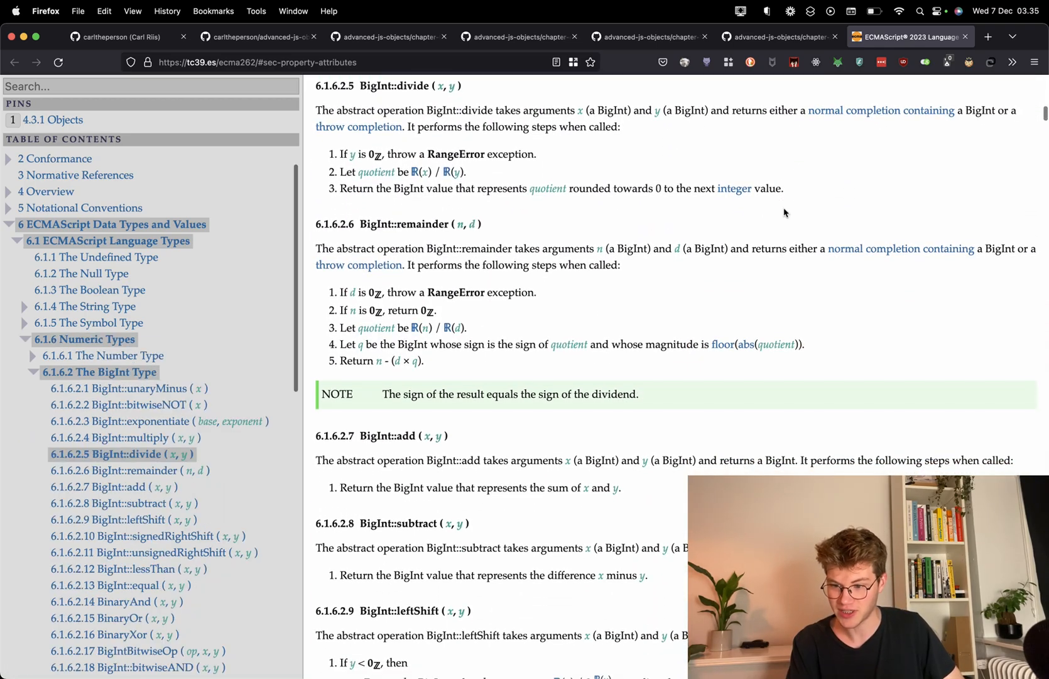
left_click(404, 37)
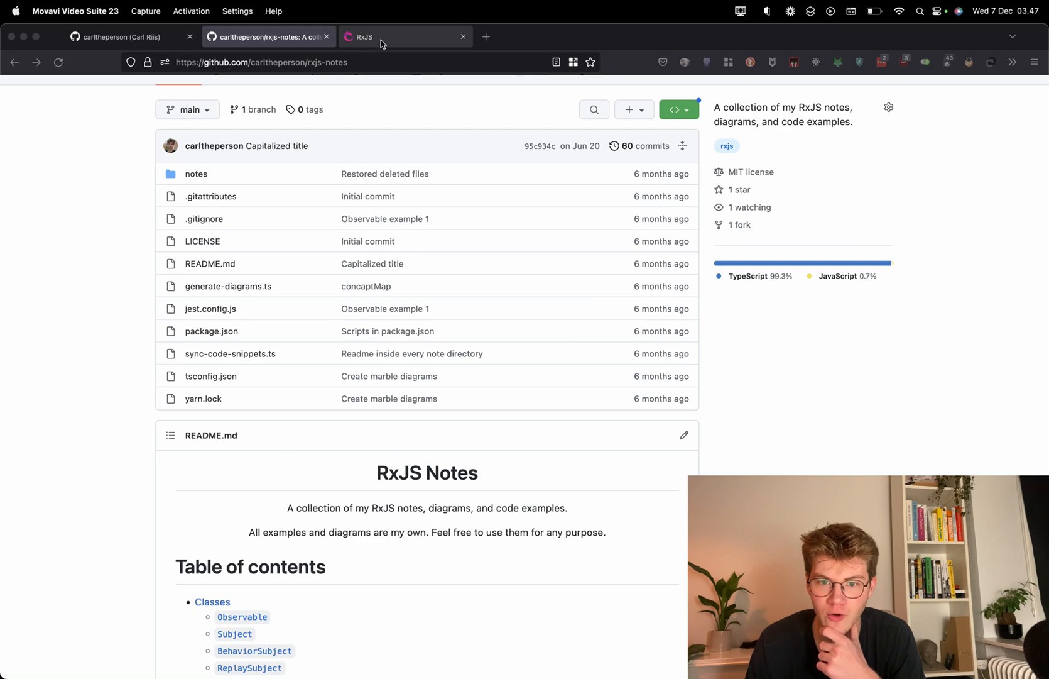
Switch to the RxJS tab showing the rxjs.dev homepage and version 7 notice.
left_click(404, 37)
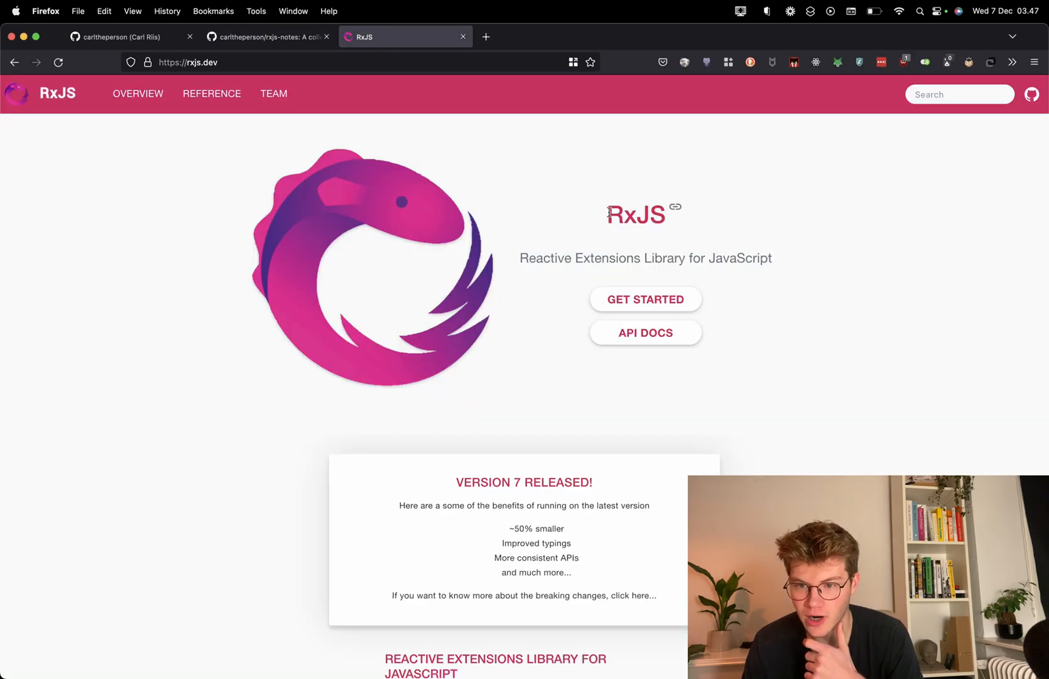